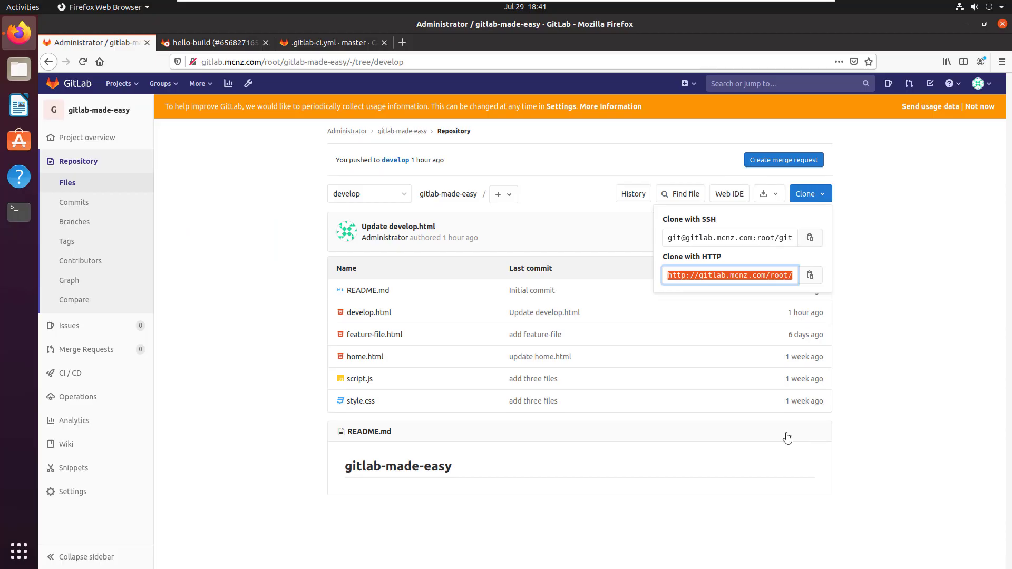
mouse_move(602, 308)
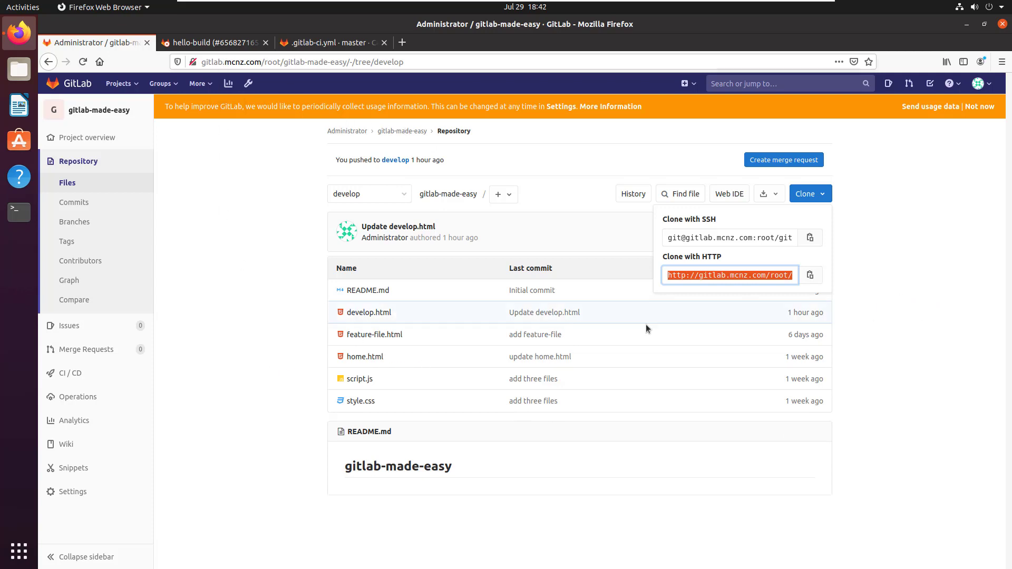
Copy the HTTP clone address and run git clone with it, logging in as root.
right_click(730, 276)
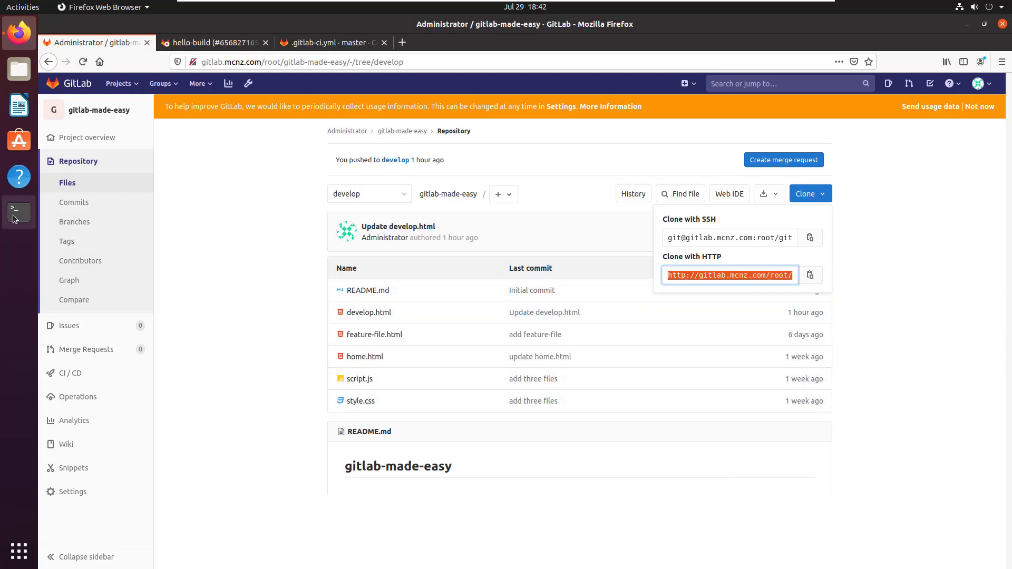
left_click(19, 212)
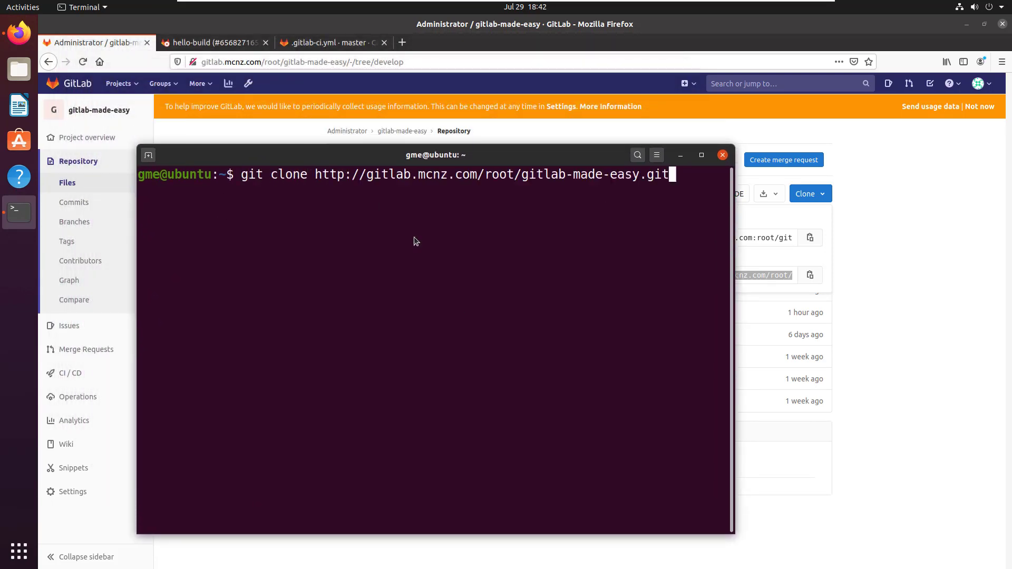
type("root")
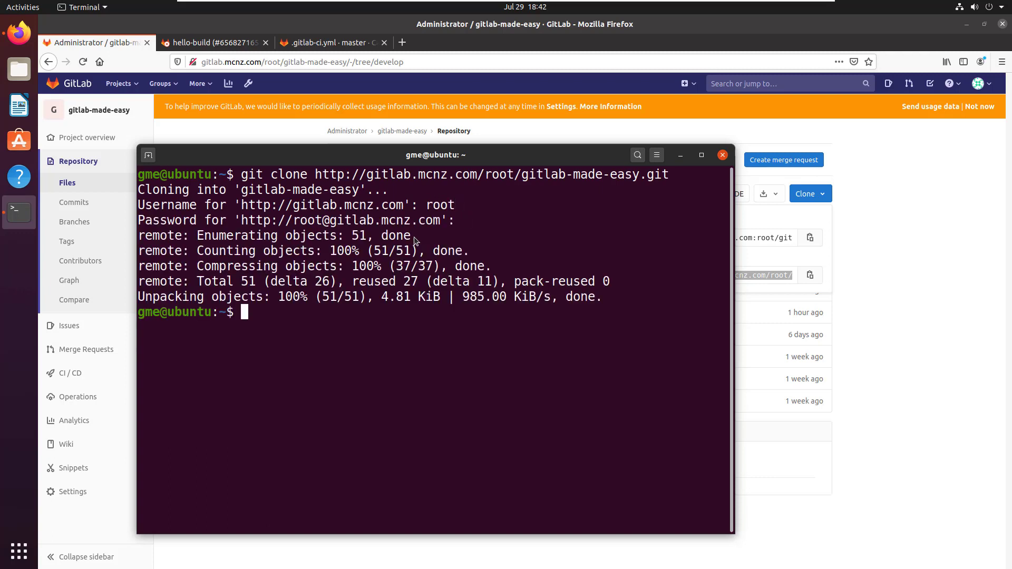
List the home folder to confirm gitlab-made-easy exists and start changing into it.
type("ls")
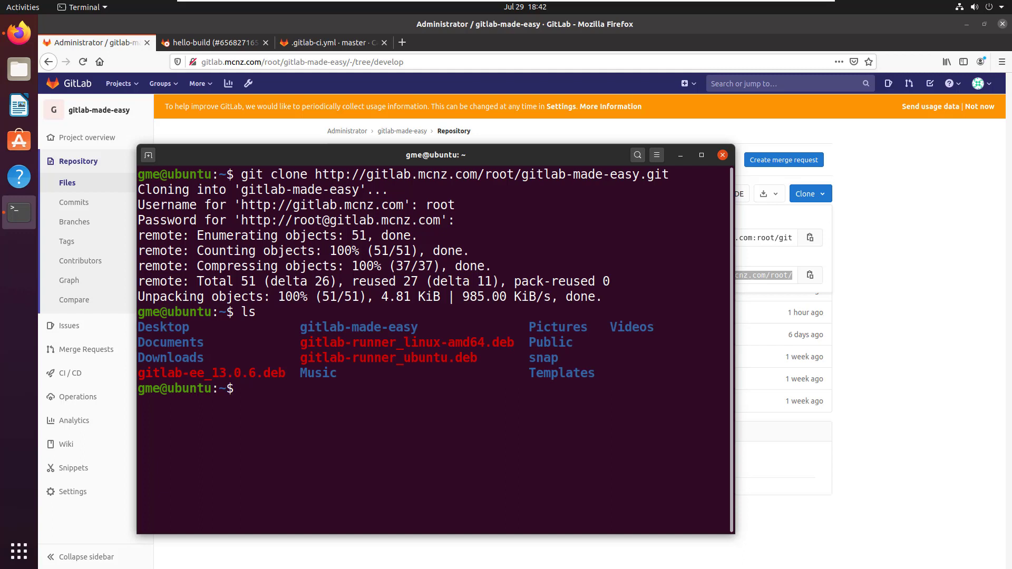
double_click(359, 326)
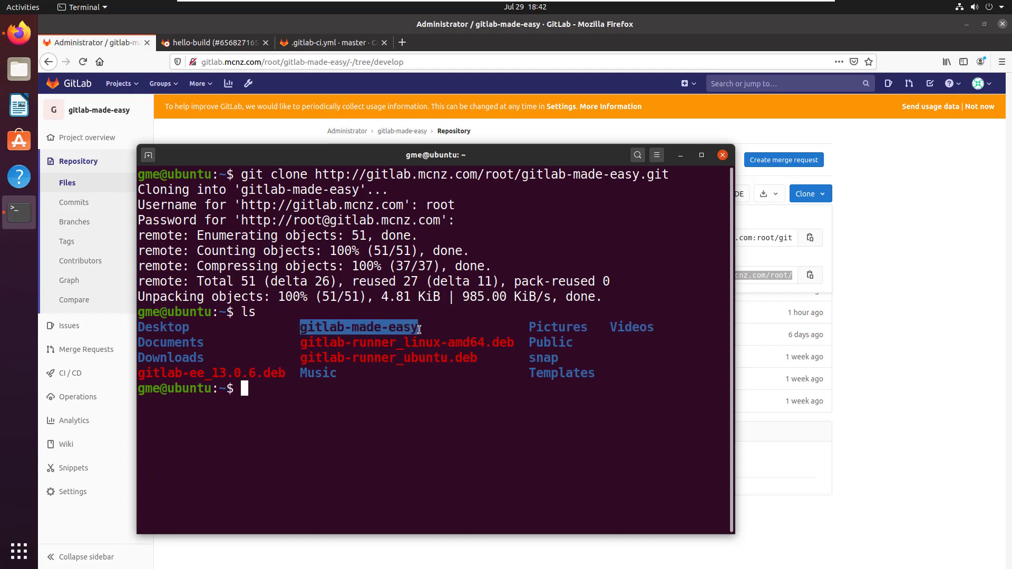
double_click(544, 174)
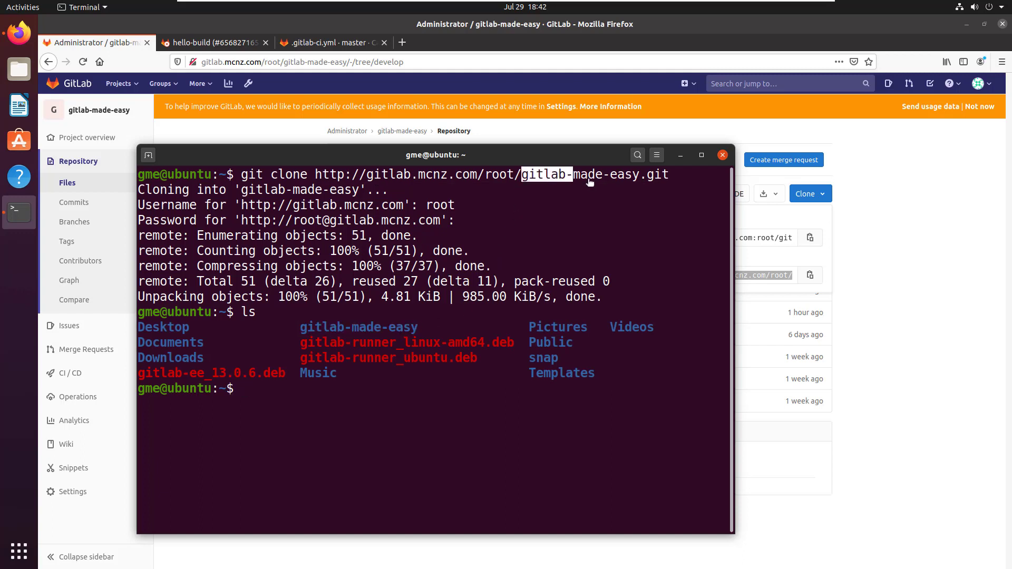
type("cd")
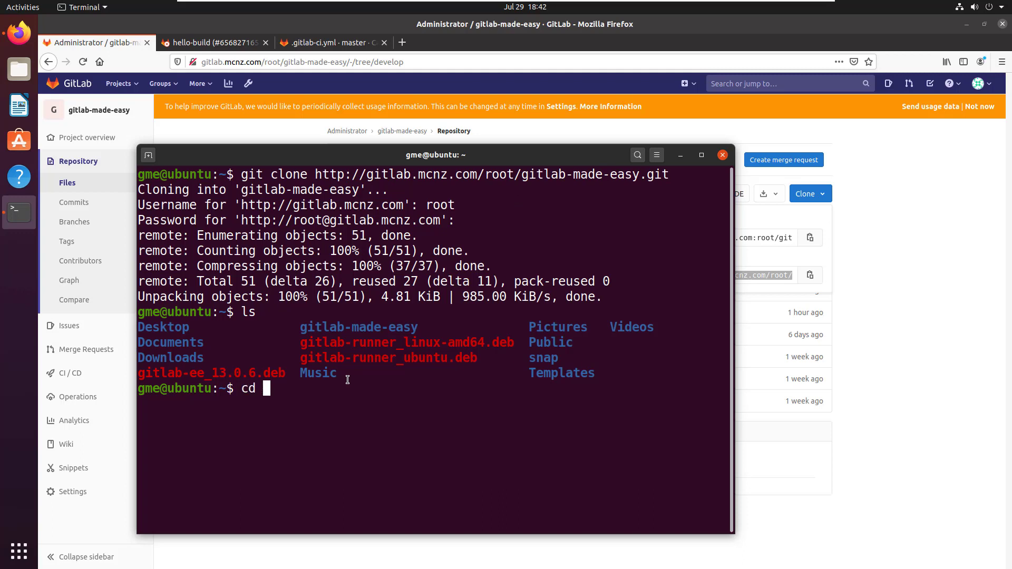
type("gitlab-mad")
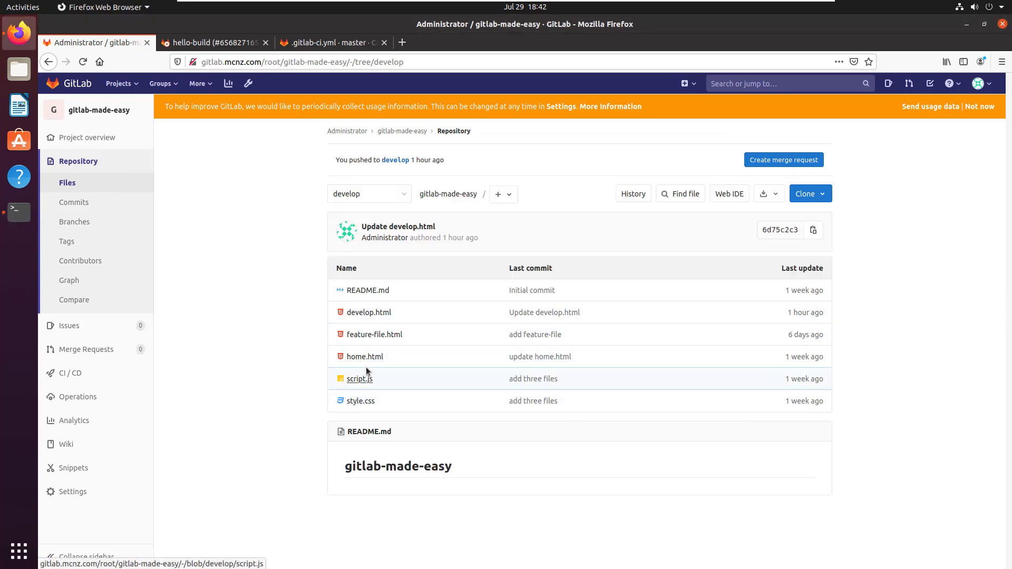
Switch the repository view from the develop branch to master.
left_click(368, 194)
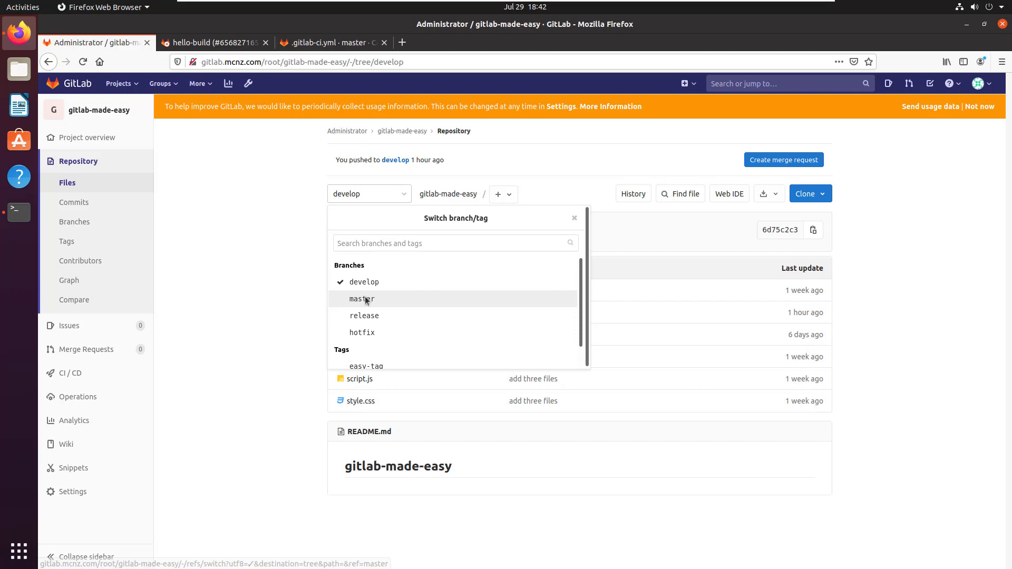
left_click(363, 300)
type("git clone")
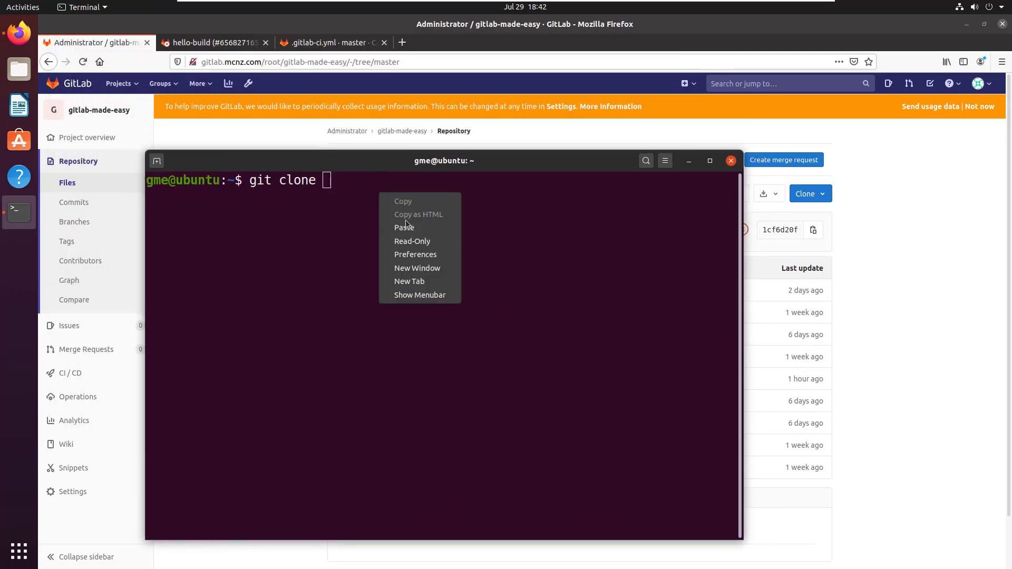
Clone the pasted repository URL into a custom my-directory folder, logging in as root.
left_click(405, 228)
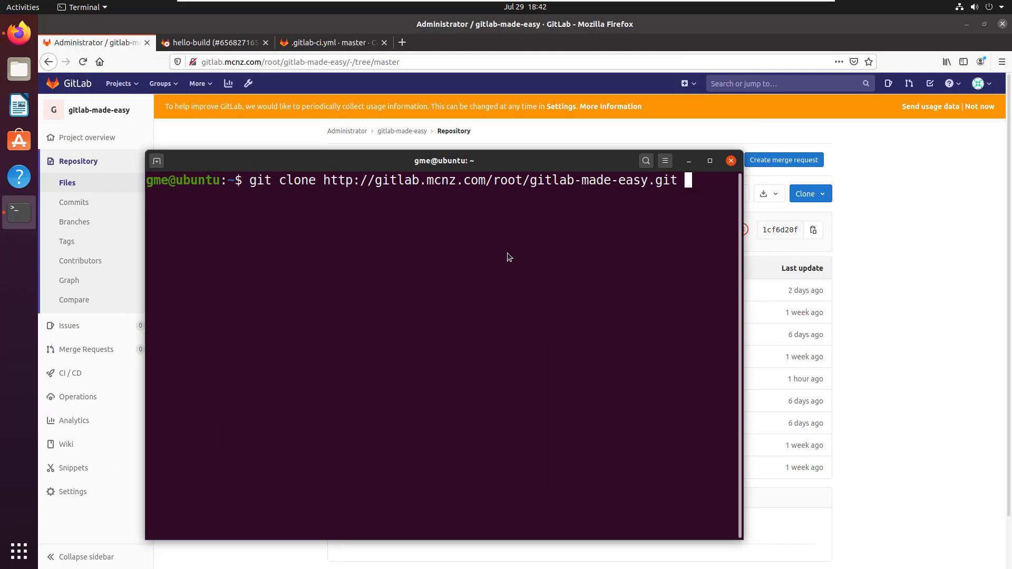
type("my-")
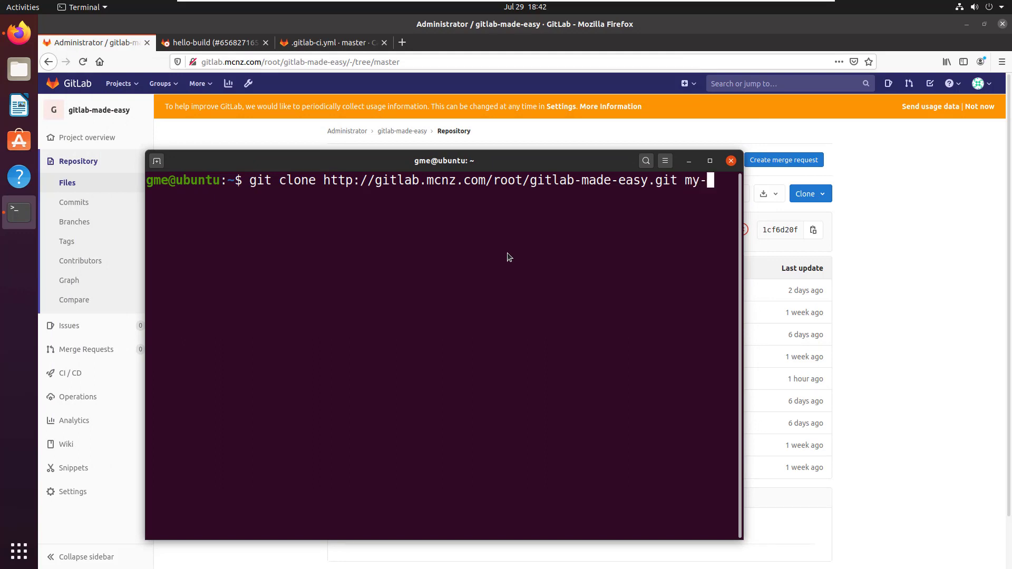
type("directory")
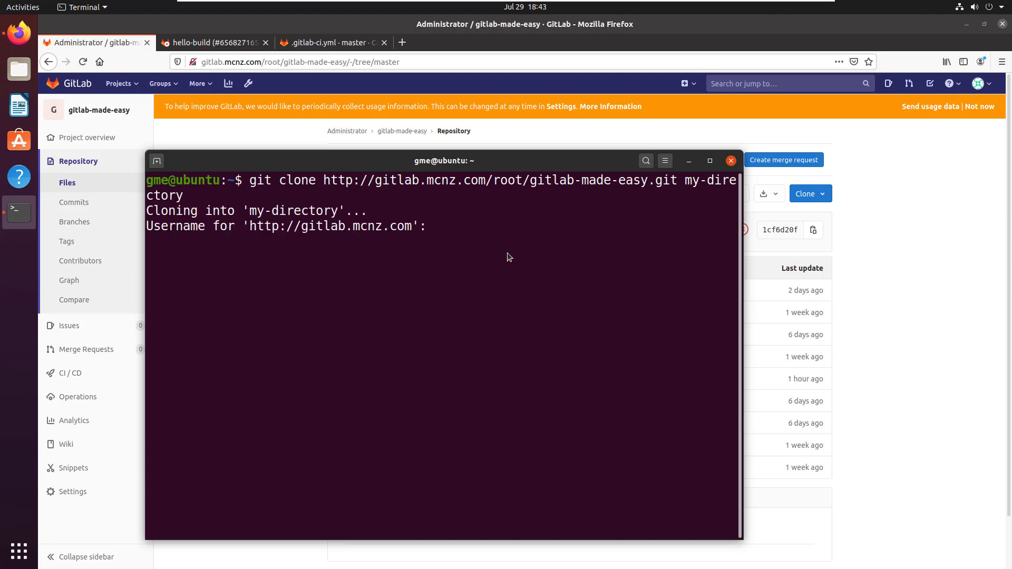
type("root")
type("ls")
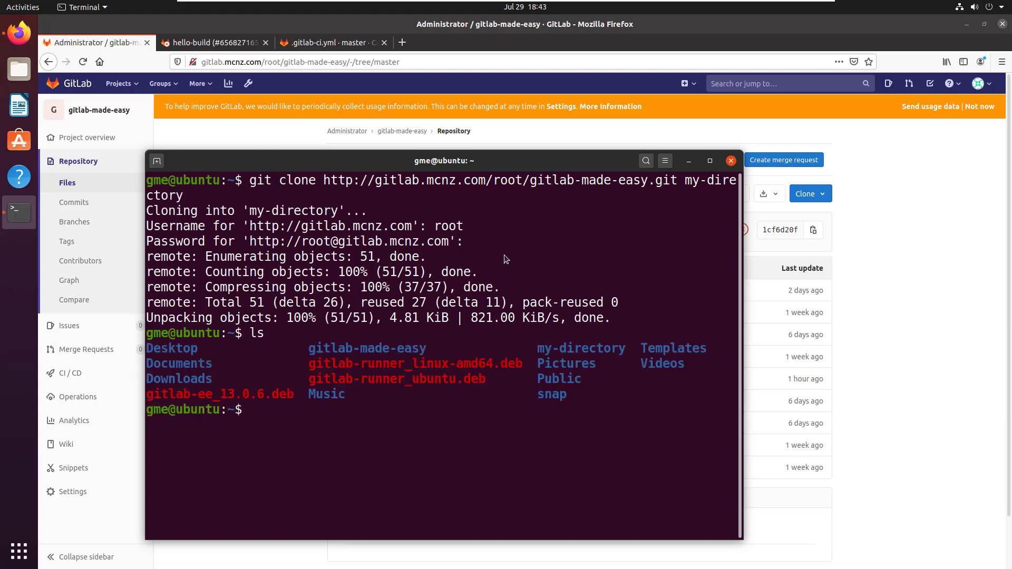
List the home folder to confirm my-directory exists and start changing into it.
double_click(581, 348)
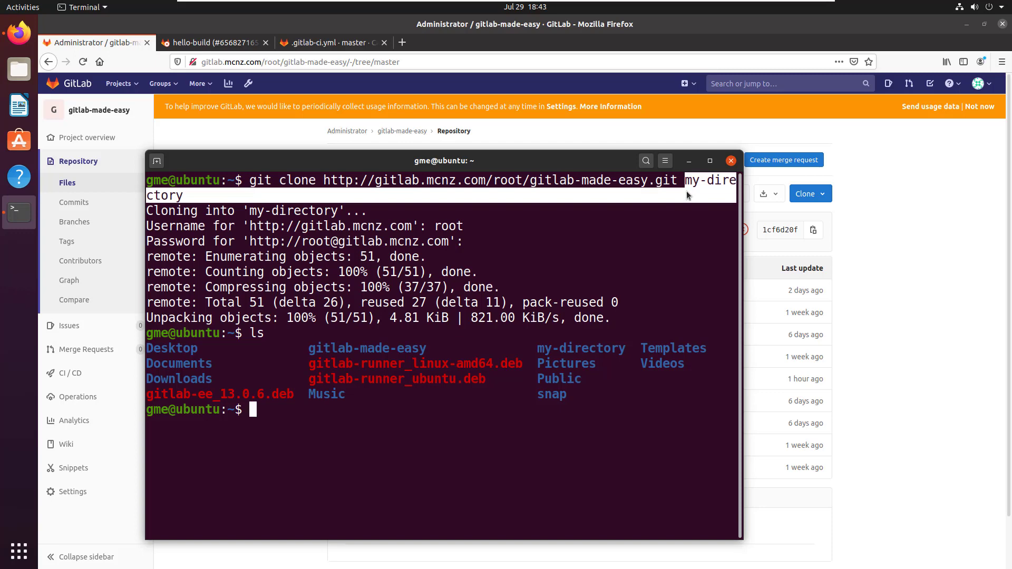
double_click(581, 347)
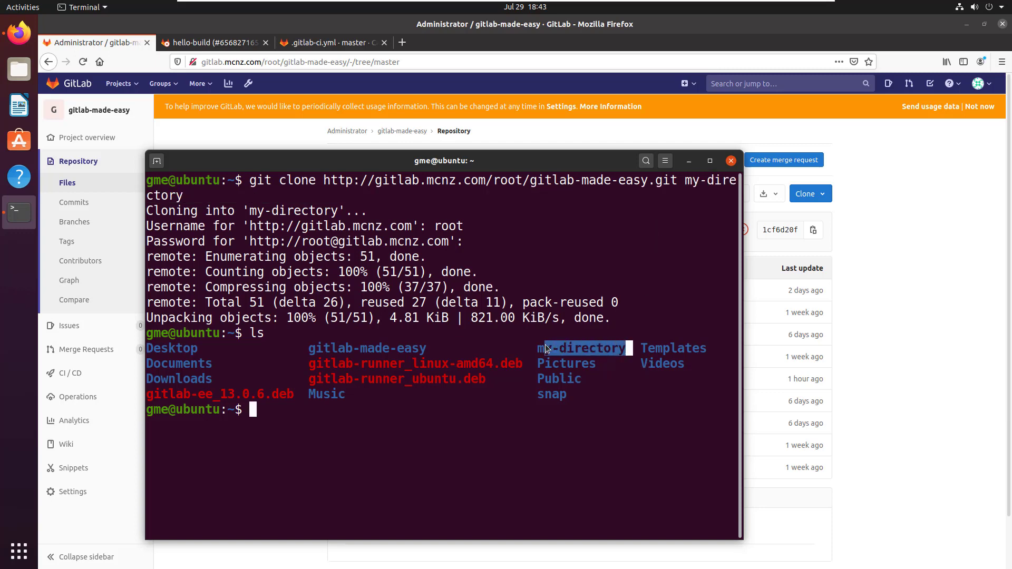
type("cd my-")
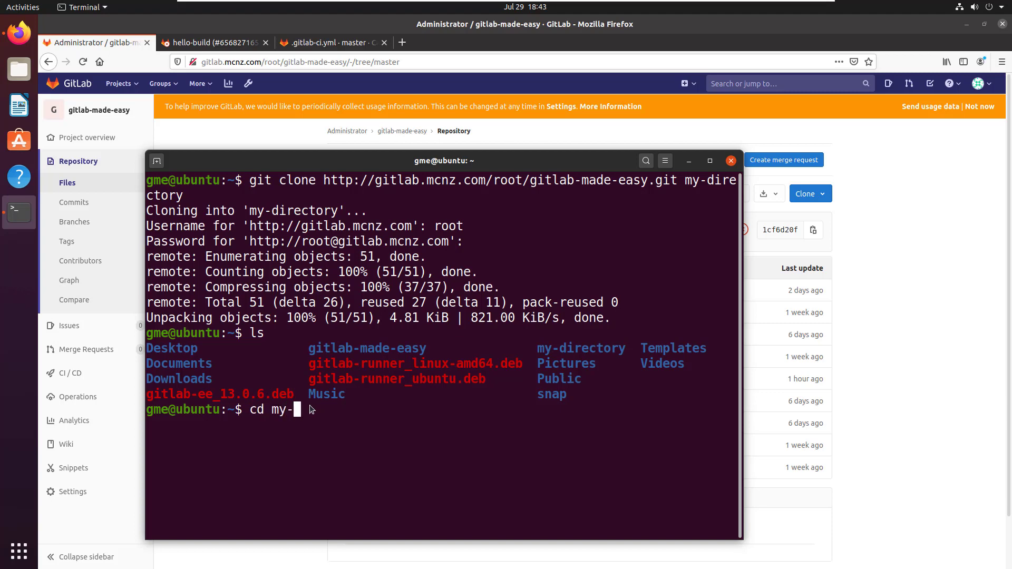